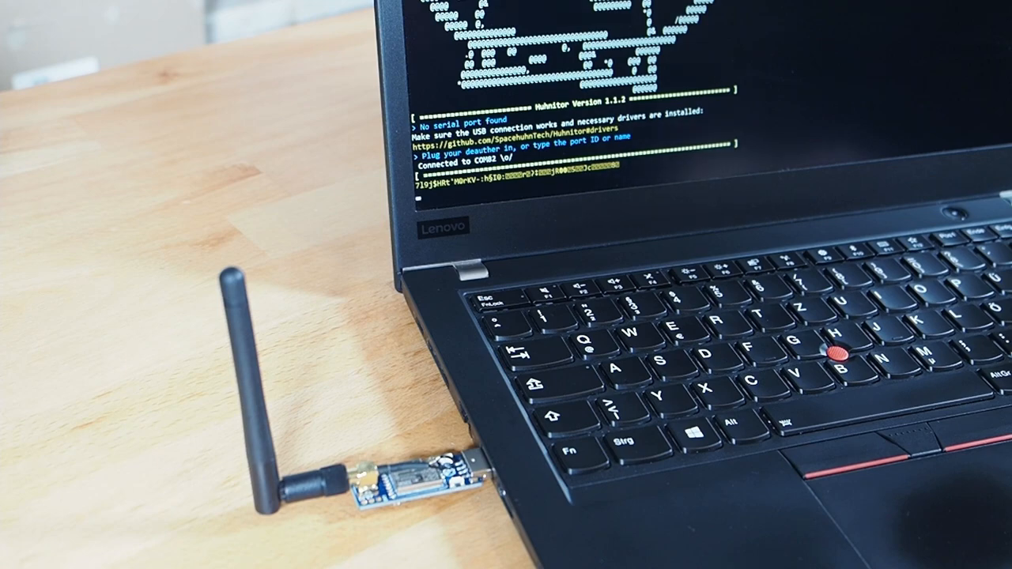
Step: Browse the SpacehuhnTech esp8266_deauther GitHub repository, scrolling down past its file list
type("help")
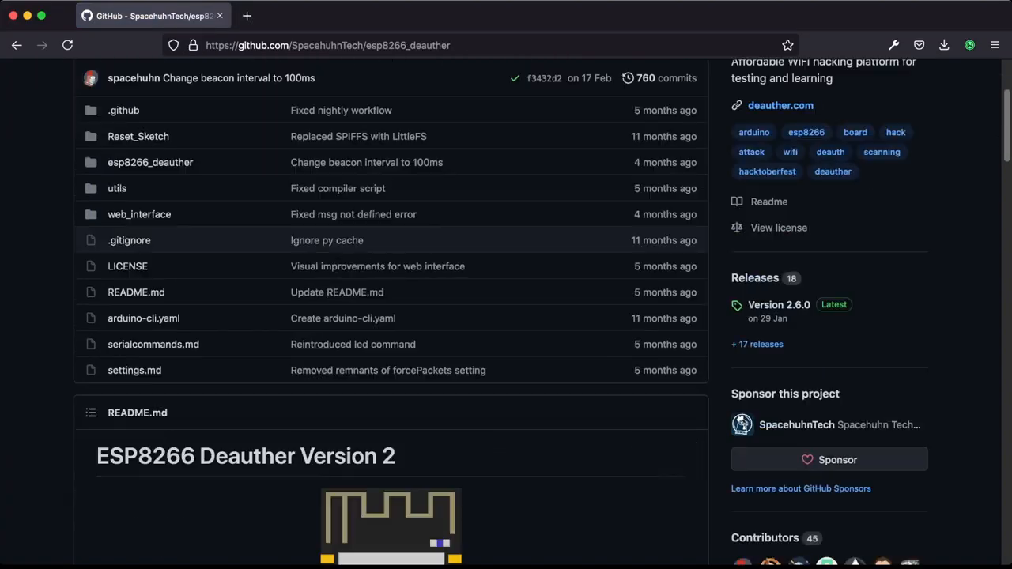
scroll("down", 3)
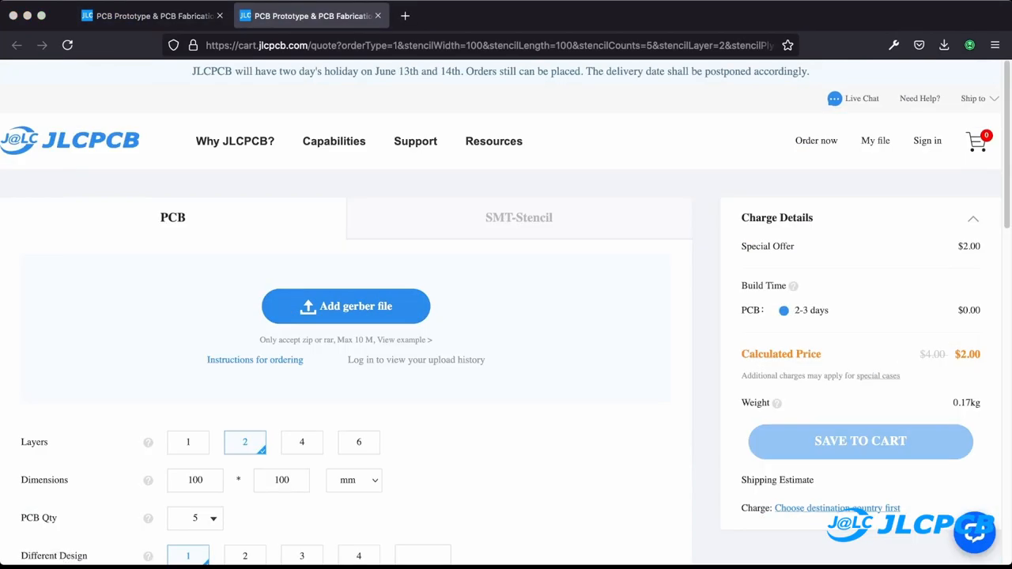
Step: Upload the 47×43 mm badge Gerber zip and order a stencil with the PCB ($9.05)
left_click(346, 306)
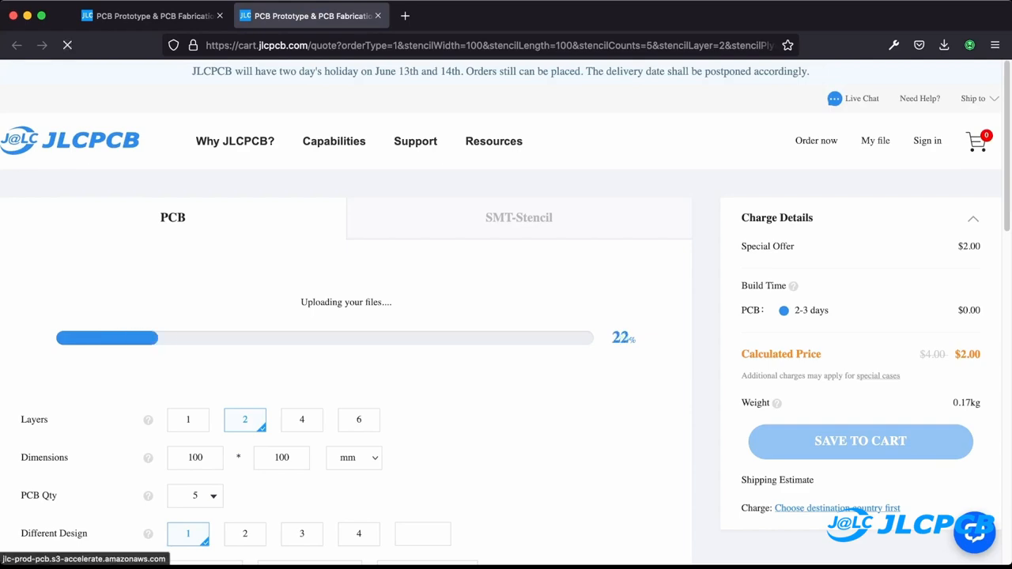
scroll("down", 3)
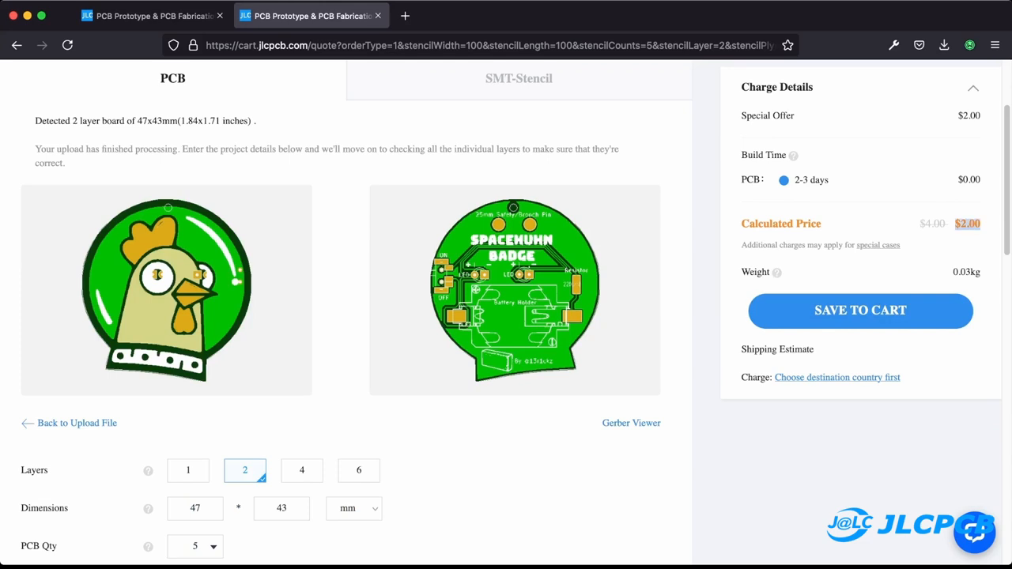
left_click(656, 284)
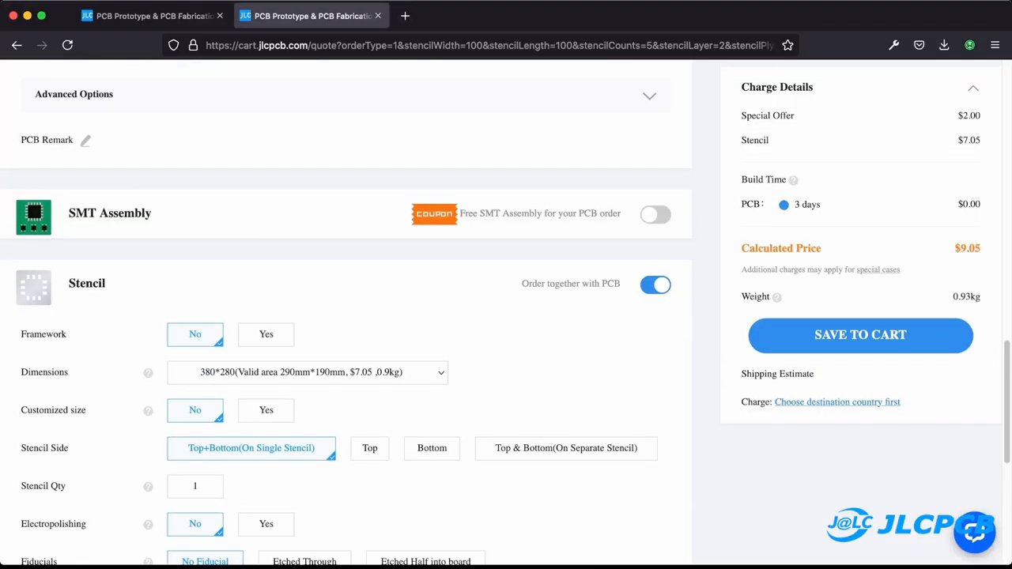
left_click(655, 215)
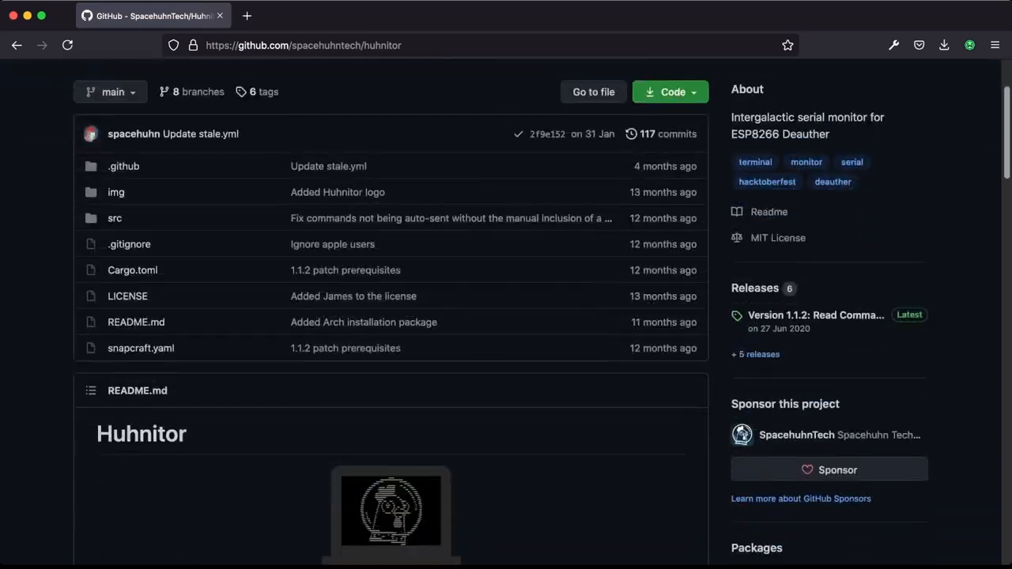
Step: Scroll the Huhnitor README past Installation down to the Usage section
scroll("down", 3)
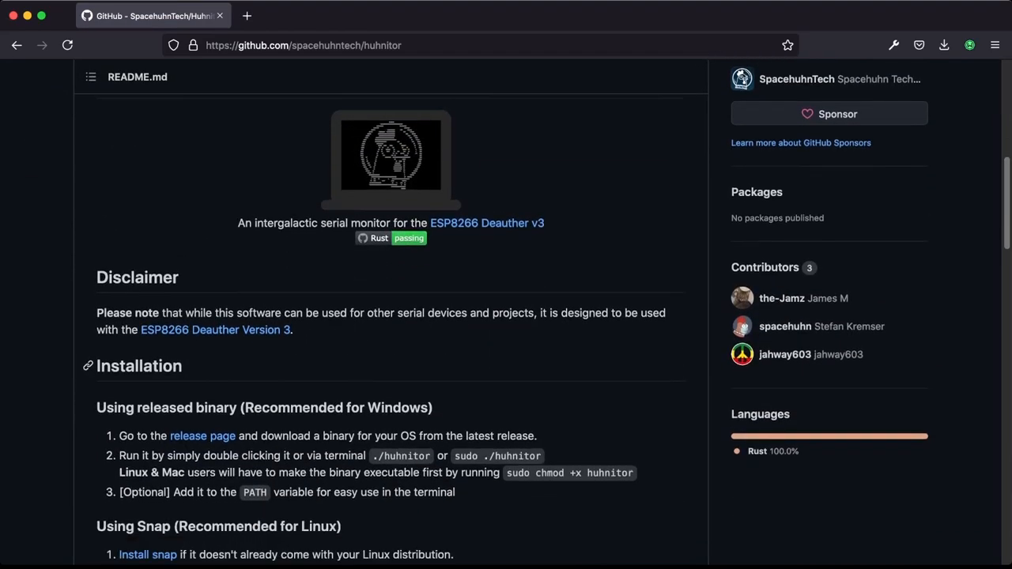
scroll("down", 3)
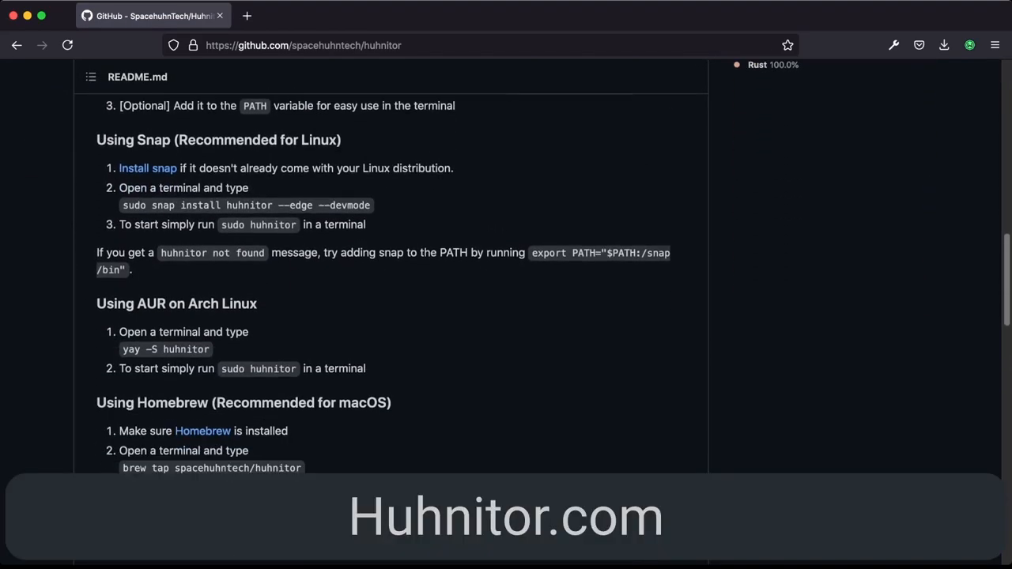
scroll("down", 3)
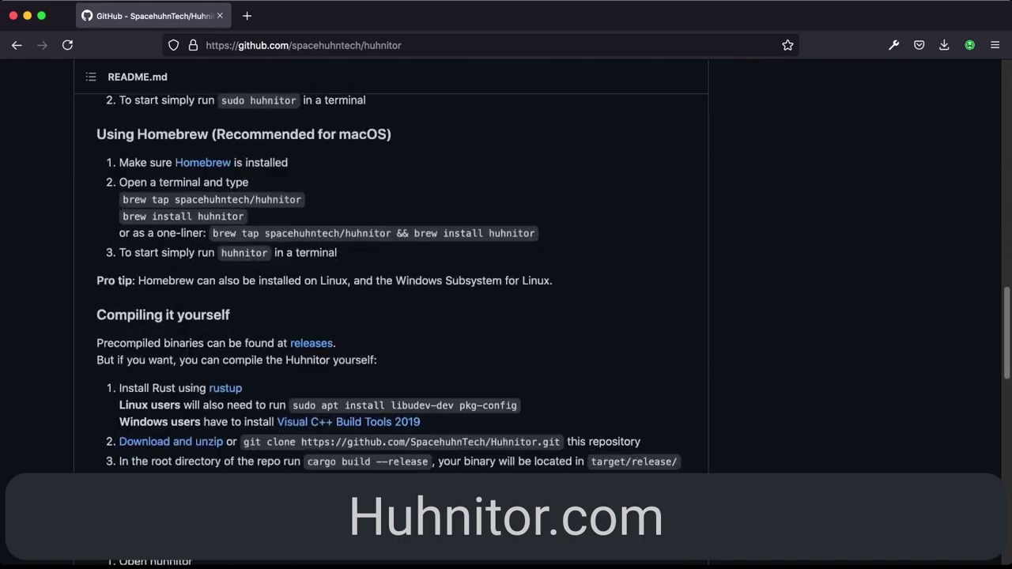
scroll("down", 3)
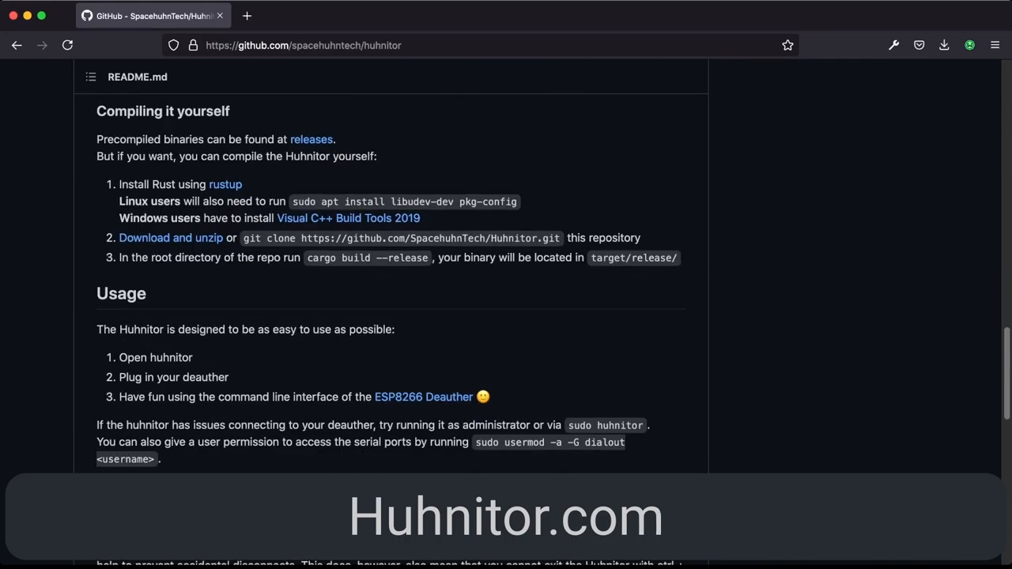
scroll("down", 3)
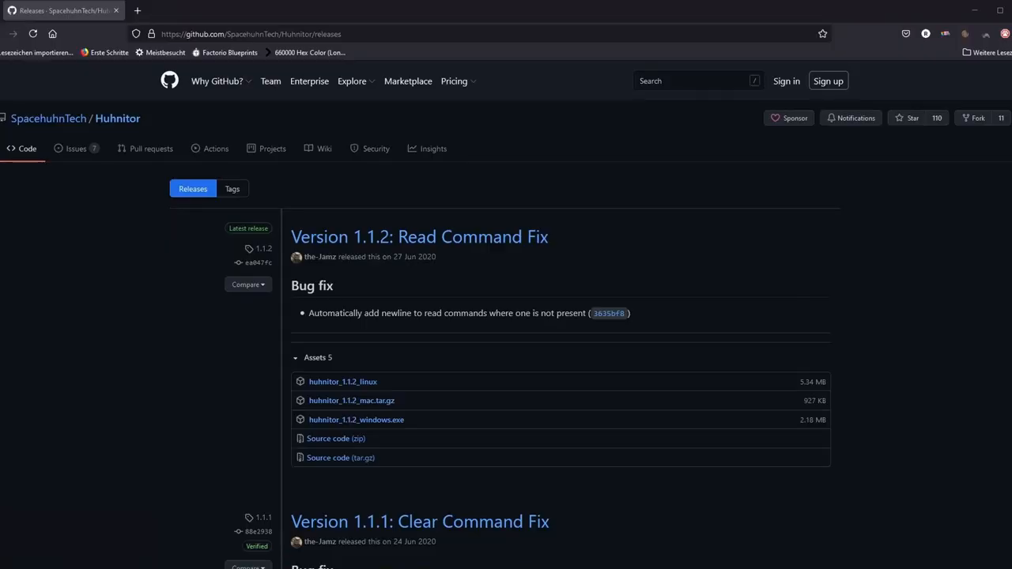
mouse_move(390, 429)
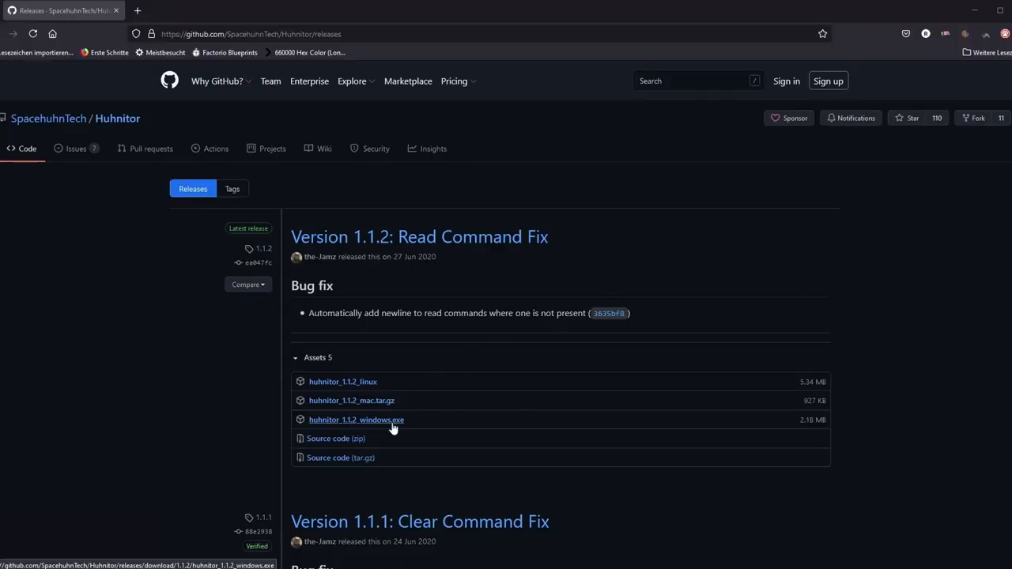
Step: Download huhnitor_1.1.2_windows.exe and run it anyway past the SmartScreen warning
left_click(356, 419)
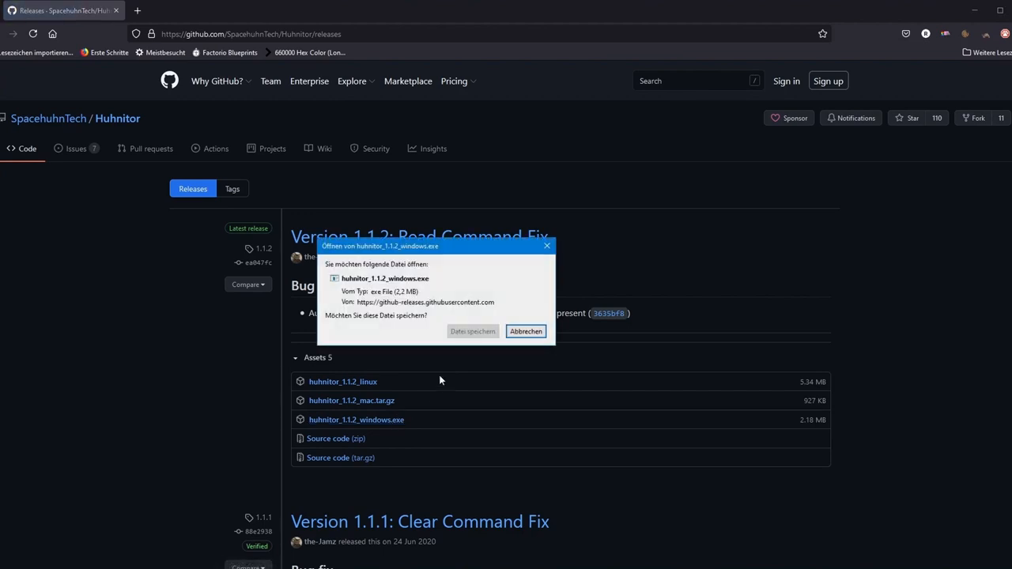
left_click(526, 330)
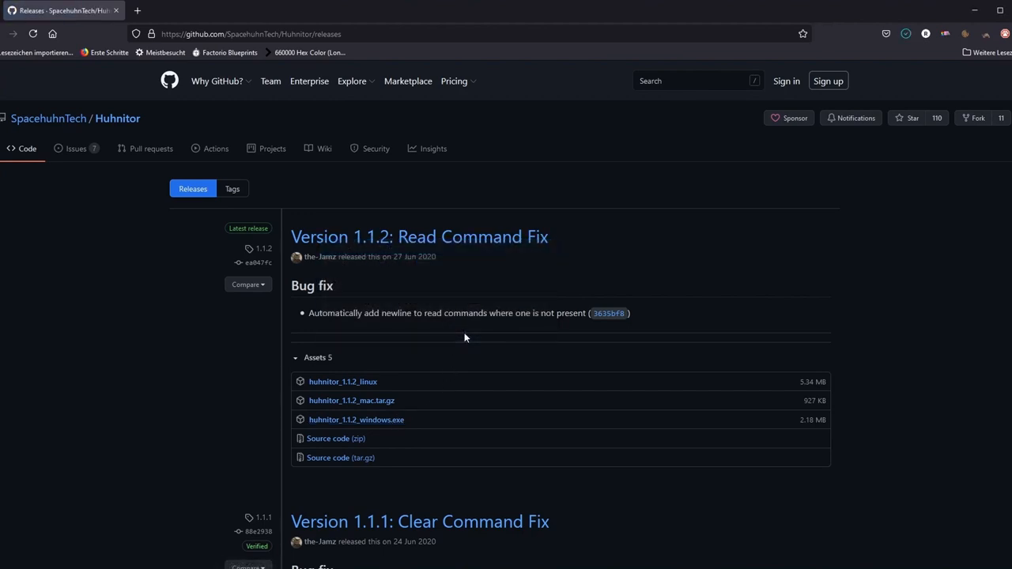
left_click(356, 420)
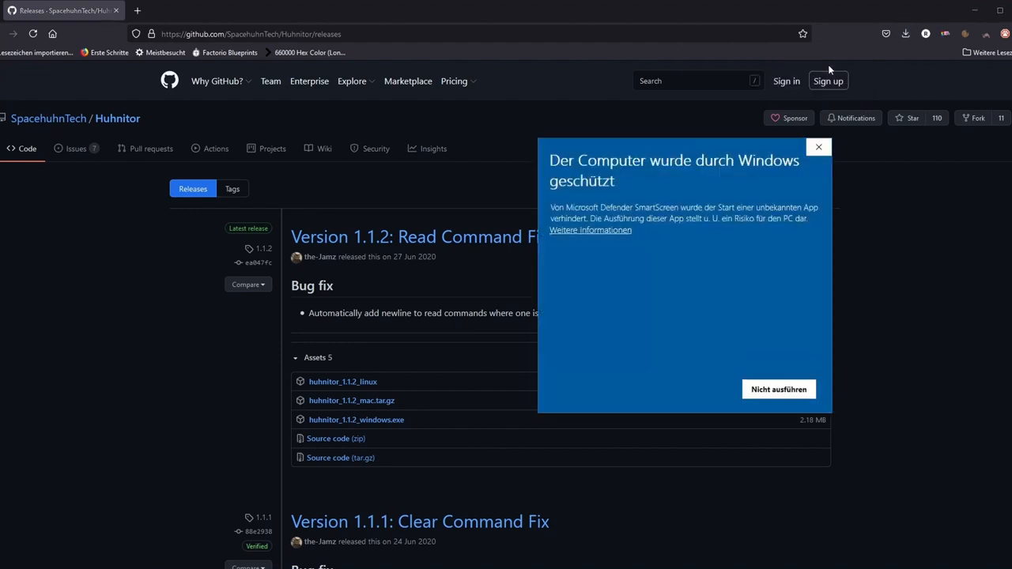
left_click(590, 230)
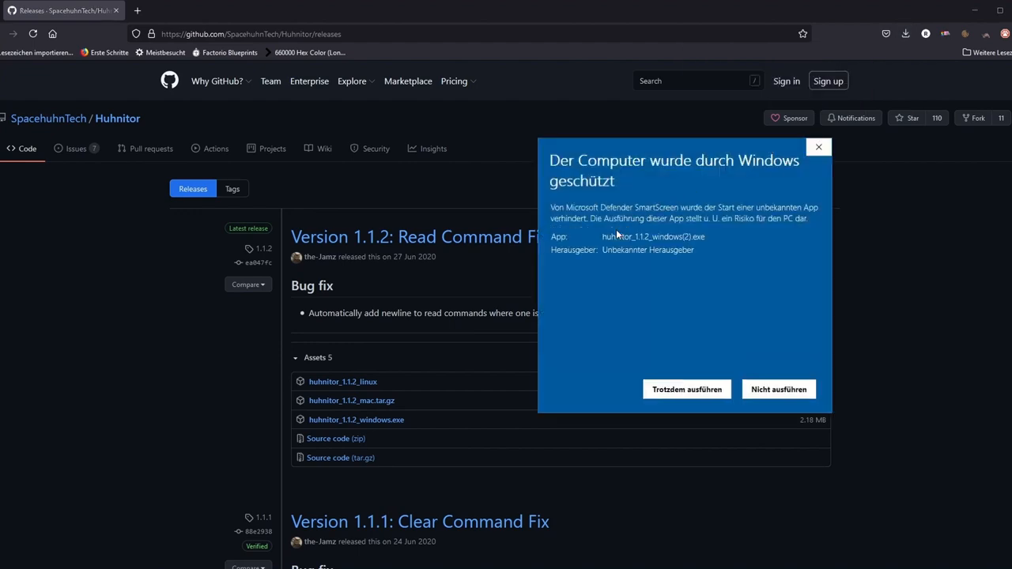
left_click(687, 389)
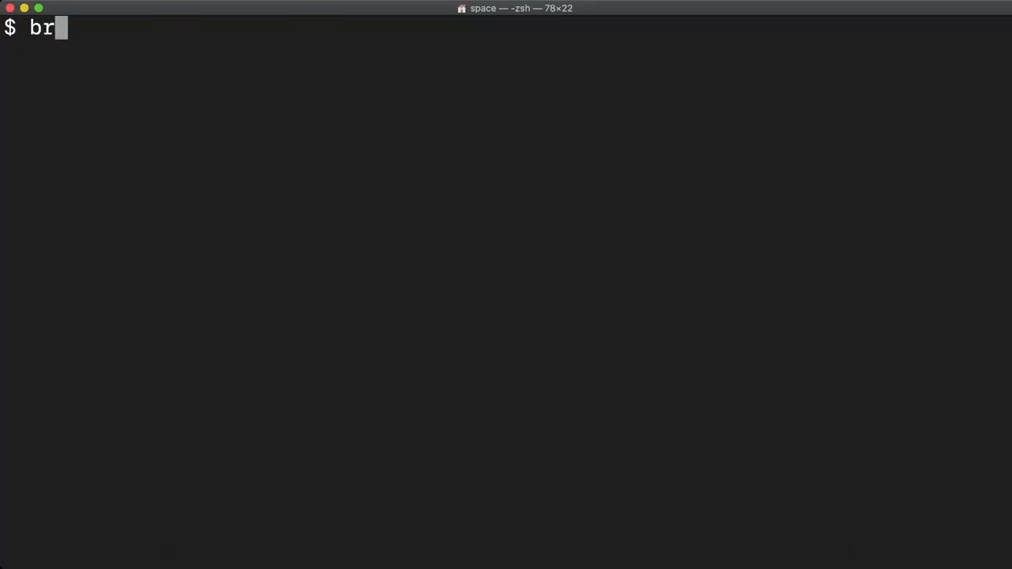
Step: Enter 'brew tap spacehuhntech/huhnitor' in the macOS Terminal
type("ew tap spacehuhnte")
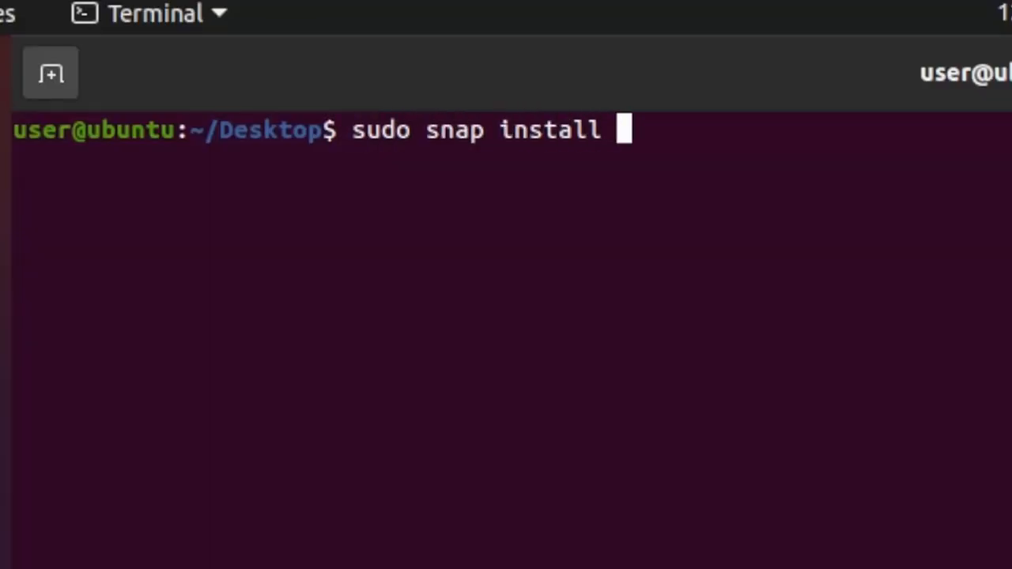
Step: Enter 'sudo snap install huhnitor --edge --devmode' in the Ubuntu terminal
type("huhnitor --edge --")
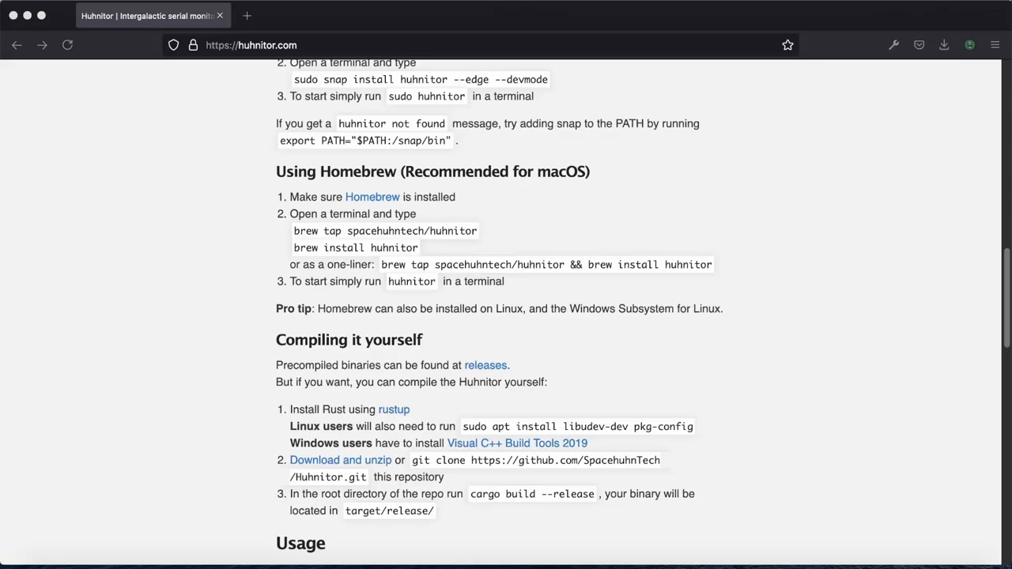
mouse_move(809, 311)
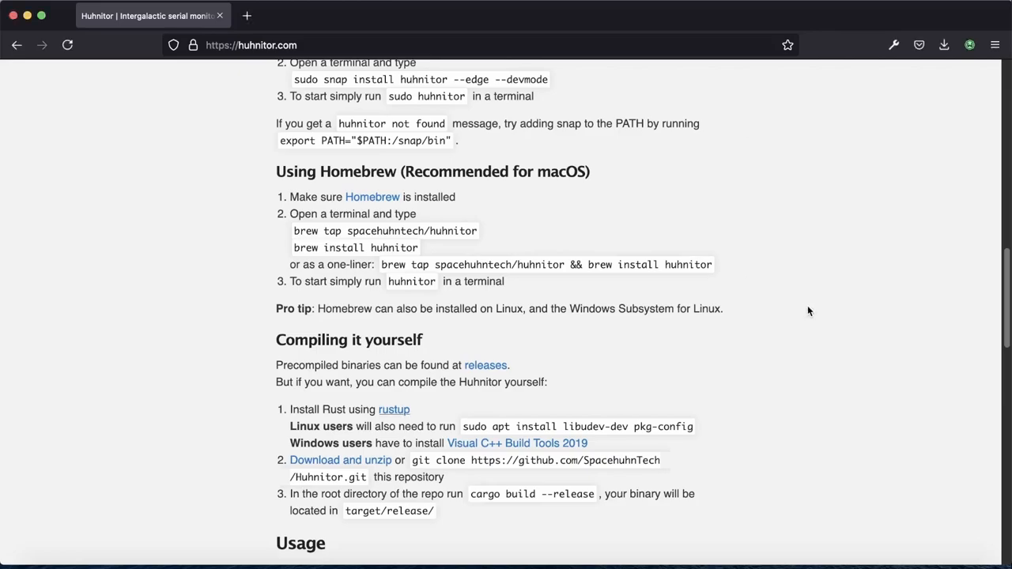
Step: Scroll huhnitor.com to 'Compiling it yourself' and follow the rustup link
scroll("down", 3)
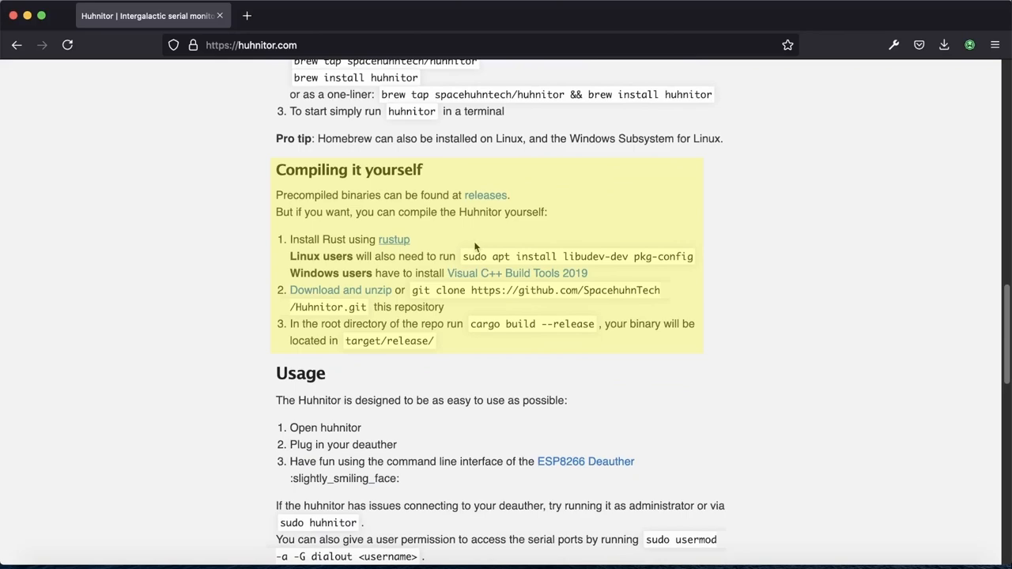
mouse_move(393, 240)
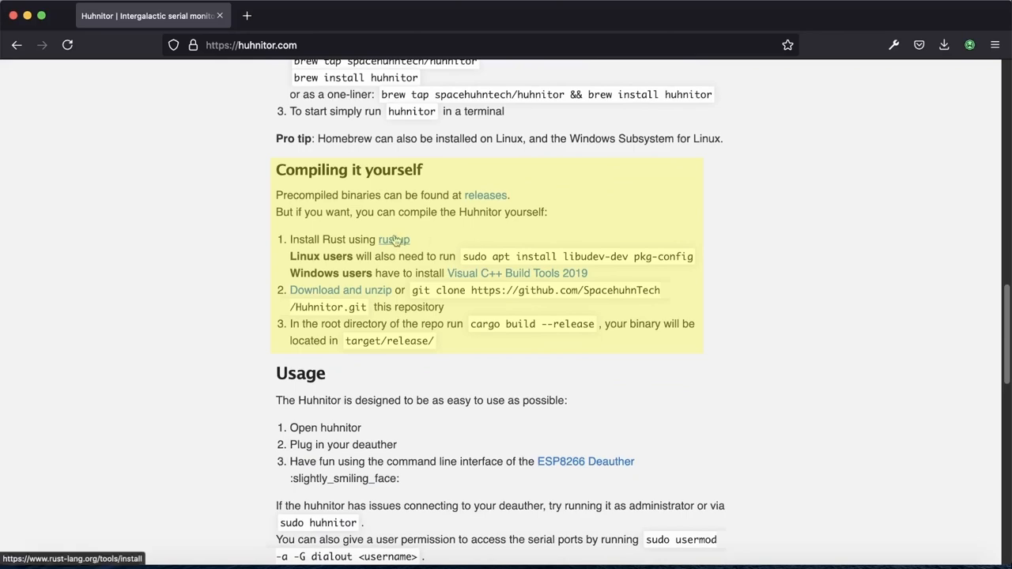
left_click(394, 240)
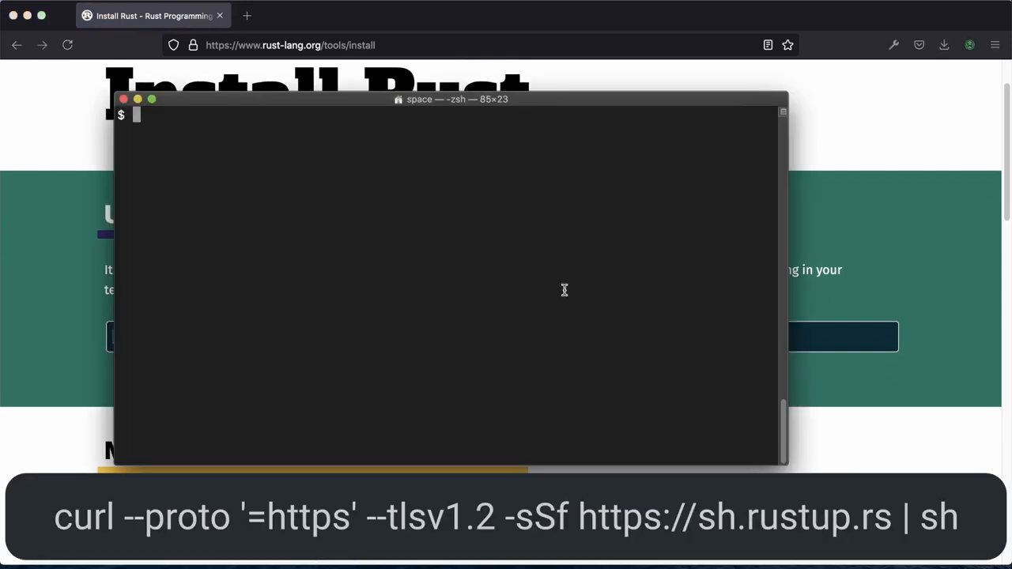
Step: Run the rustup curl installer, then cd into the cloned Huhnitor folder
key("Return")
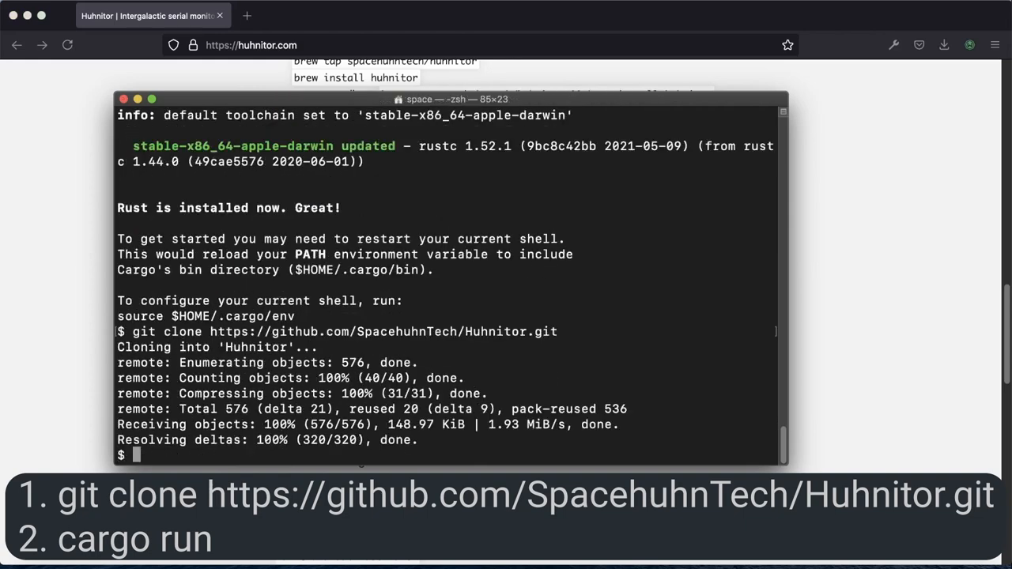
type("cd Huh")
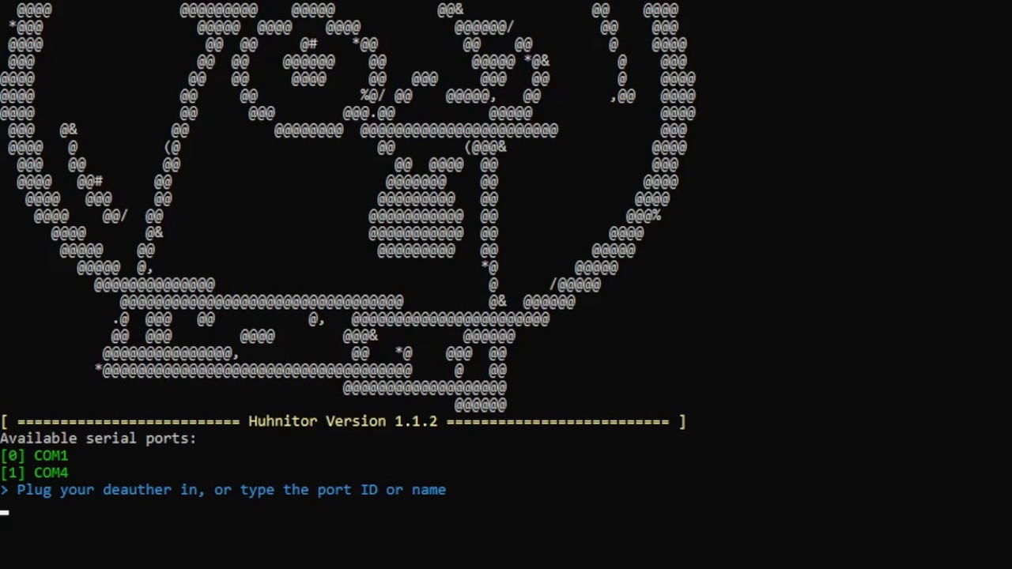
Step: Connect Huhnitor to com4 and send the start, scan and chicken commands
type("com4")
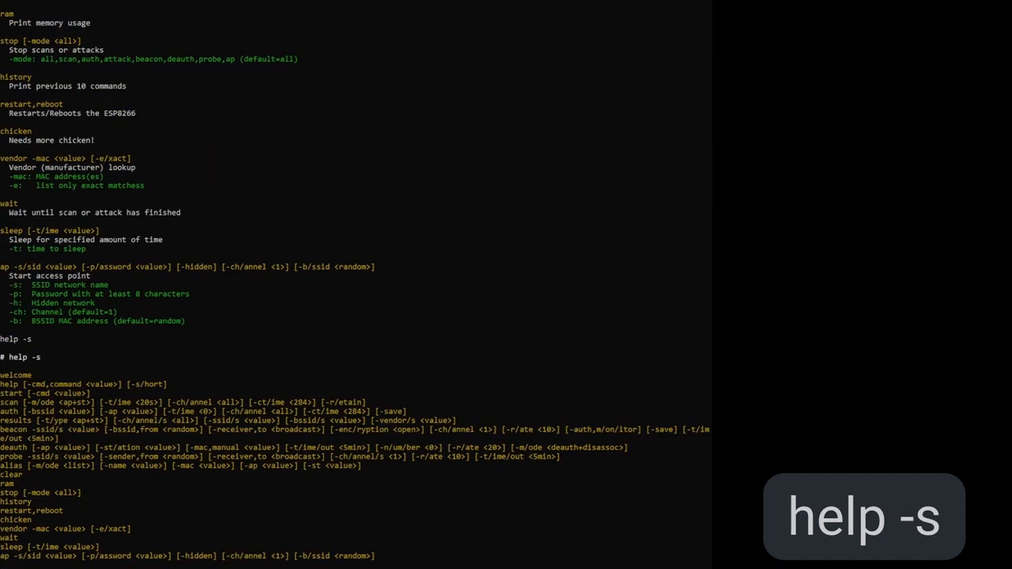
type("start")
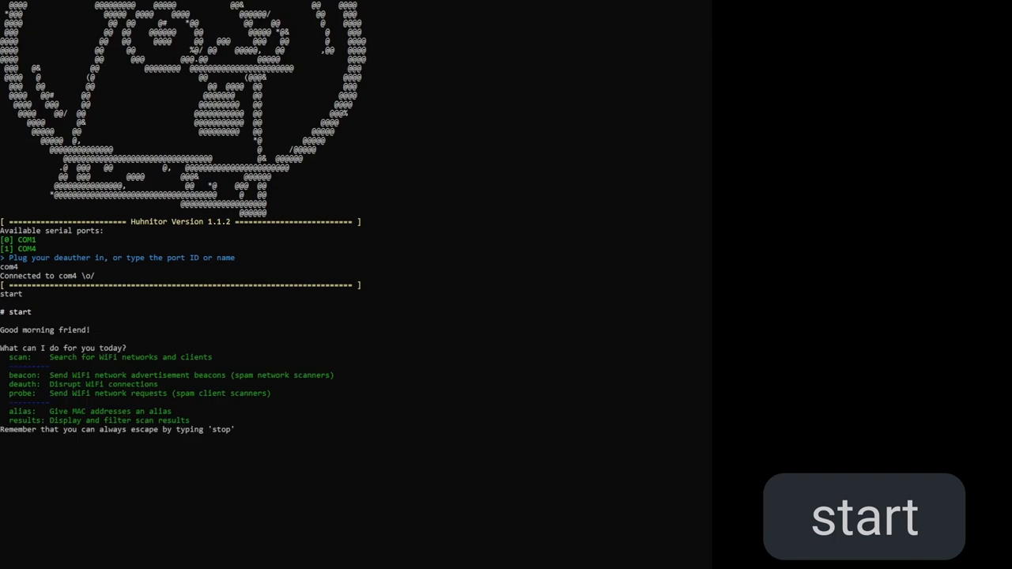
type("scan")
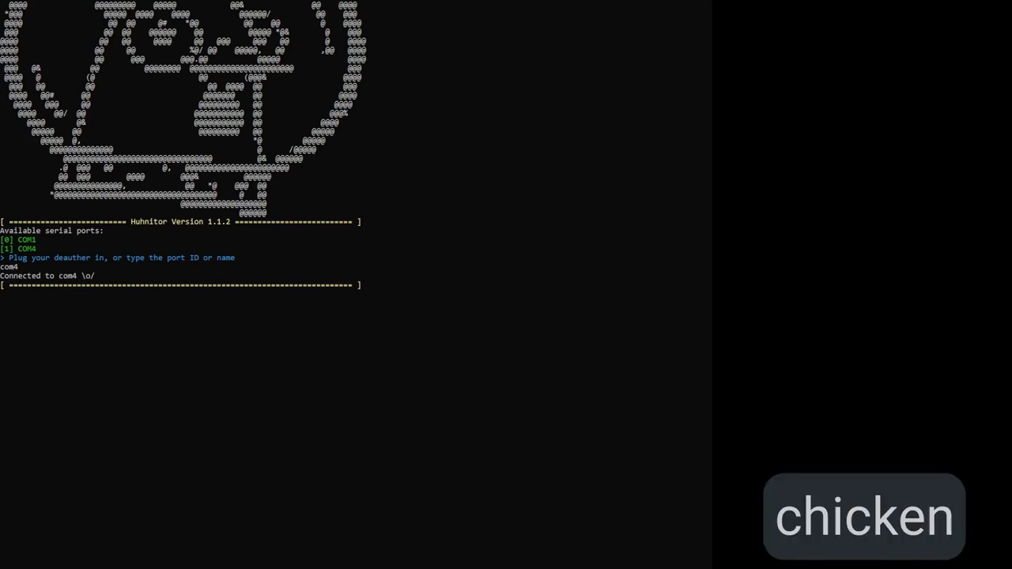
type("chicken")
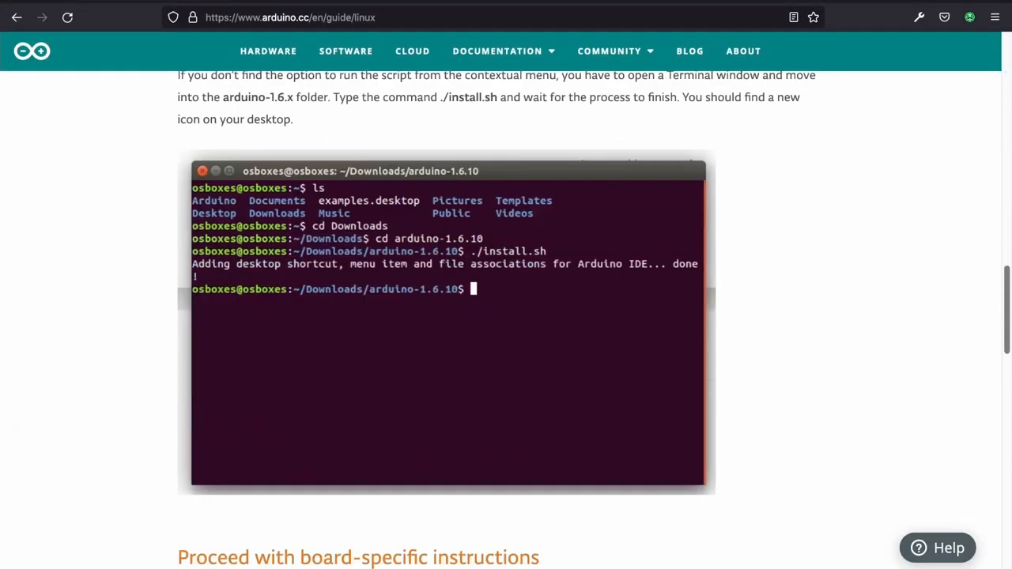
Step: Highlight the Arduino guide's serial-port error sentence and the sudo usermod dialout command
scroll("down", 3)
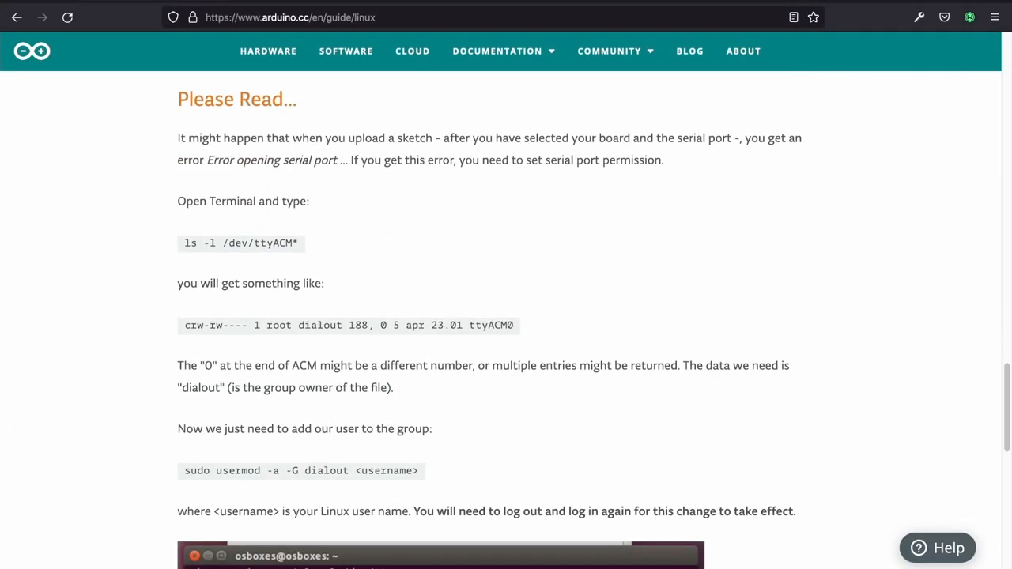
left_click_drag(177, 138, 769, 138)
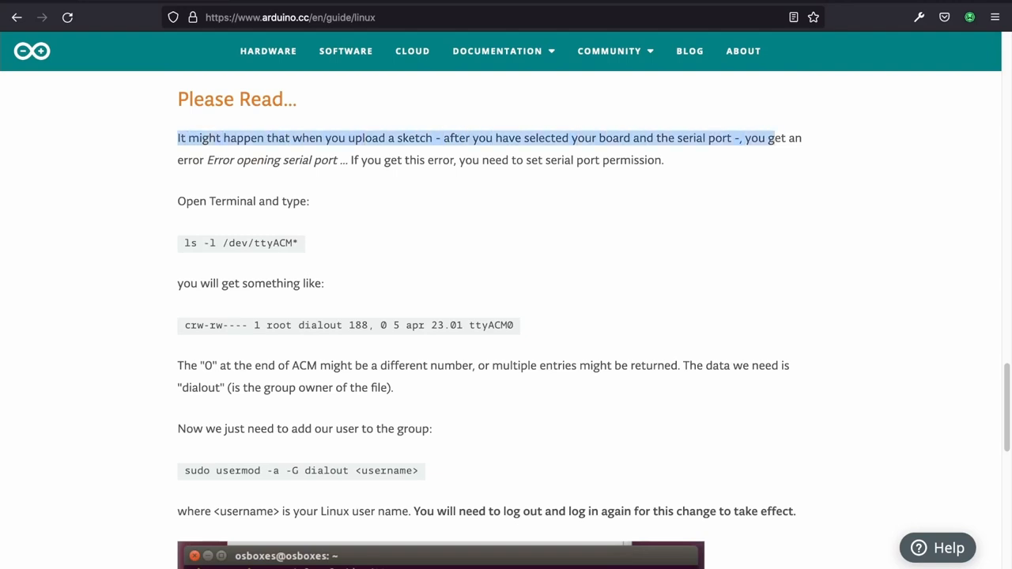
left_click_drag(740, 138, 665, 160)
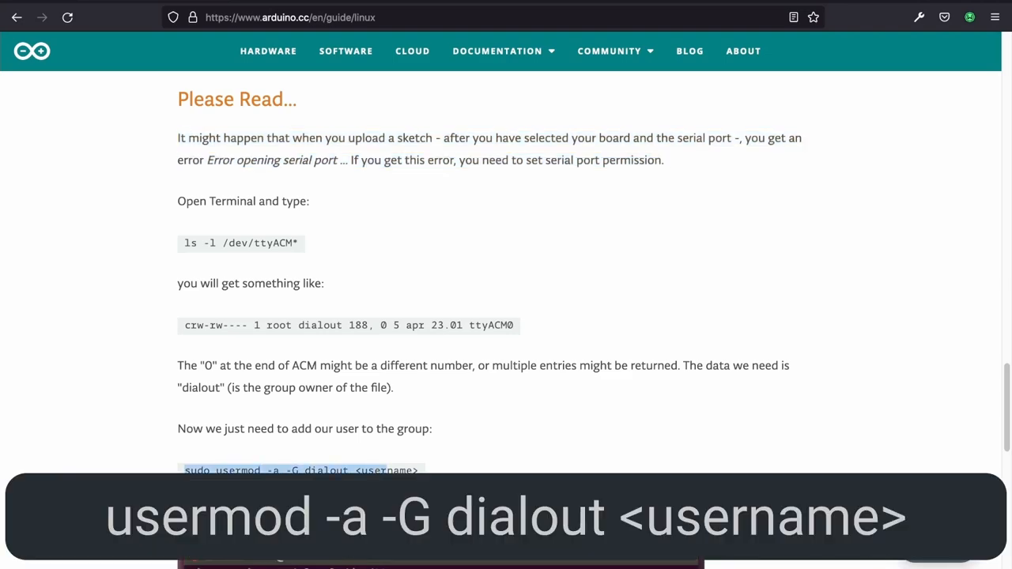
scroll("down", 3)
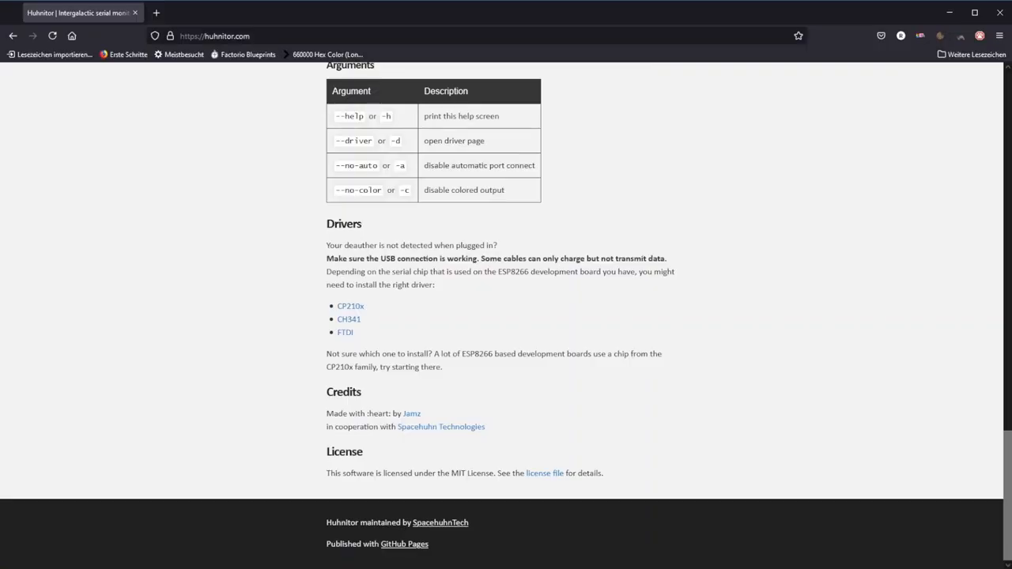
Step: Highlight the Drivers heading, its troubleshooting question and the USB connection advice
left_click_drag(326, 223, 401, 258)
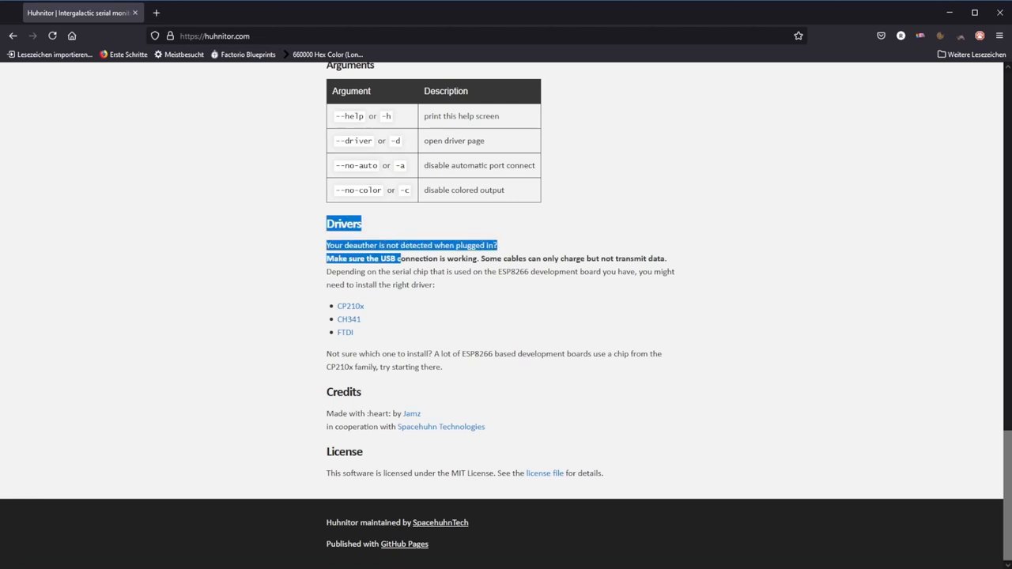
left_click_drag(402, 259, 443, 367)
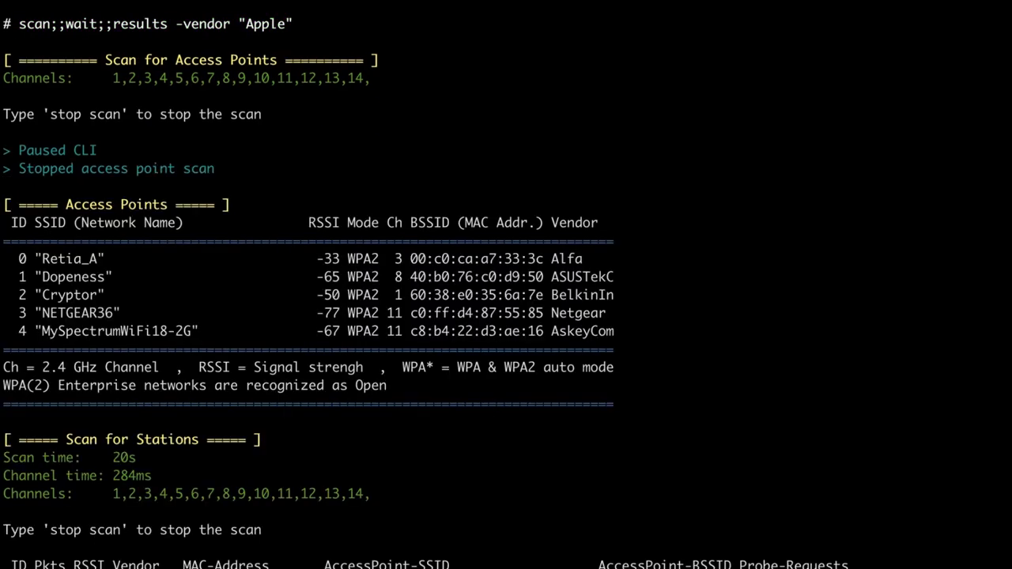
Step: Scroll through the scan output and mark the single Apple station in the filtered results
scroll("down", 3)
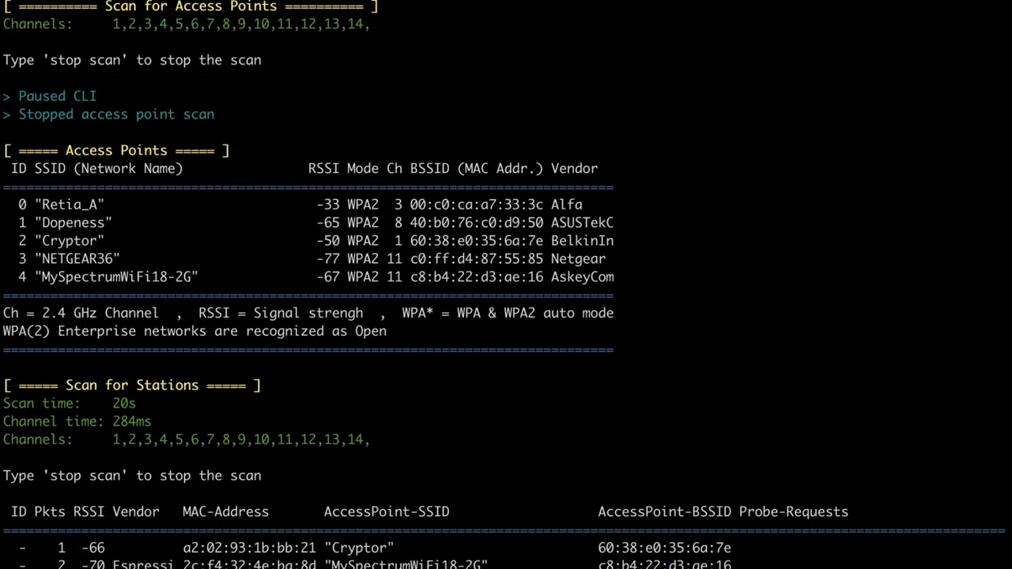
scroll("down", 3)
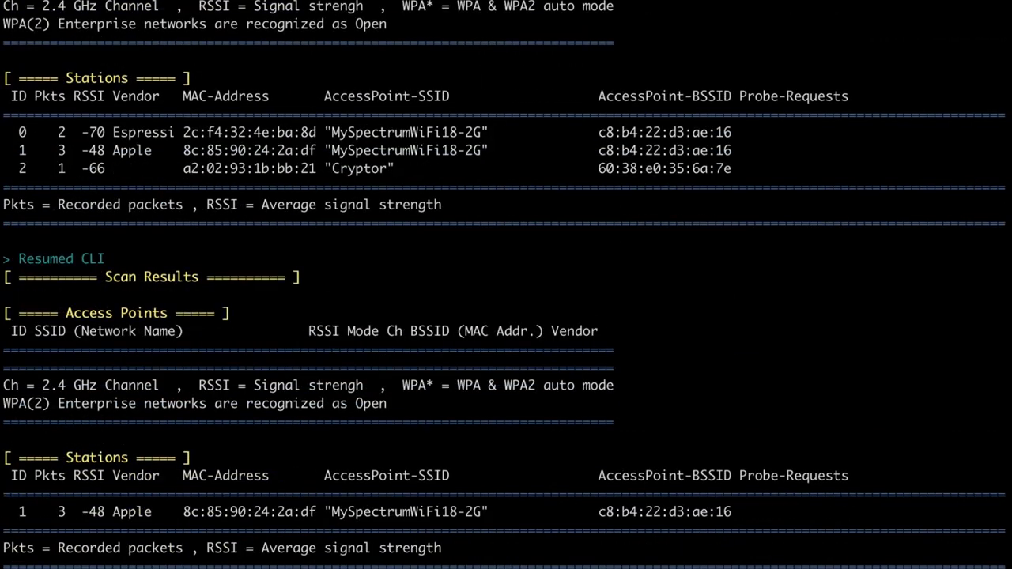
double_click(250, 512)
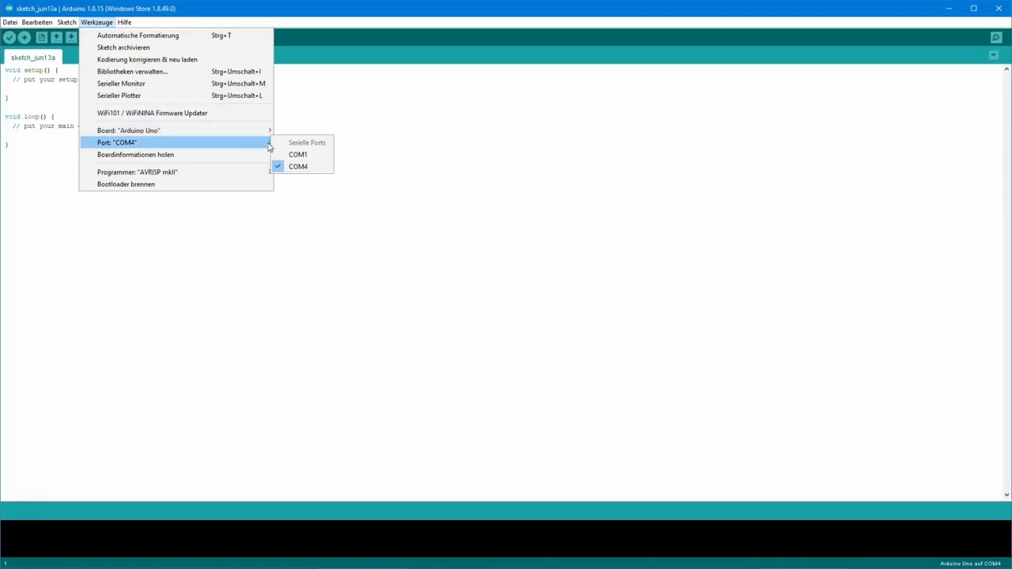
Step: Keep COM4 as the port, open the Serial Monitor, and select its command input
left_click(297, 167)
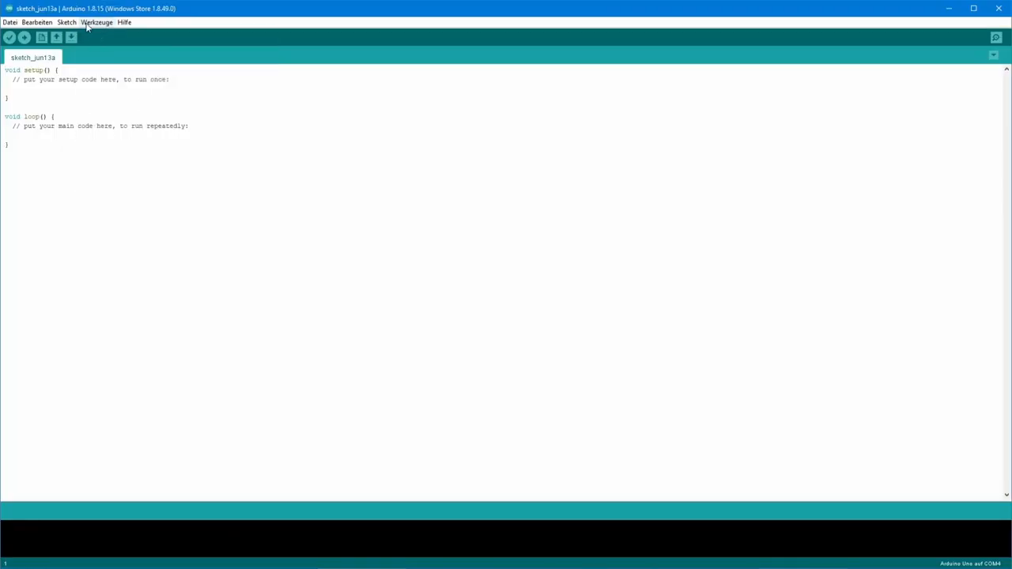
left_click(96, 23)
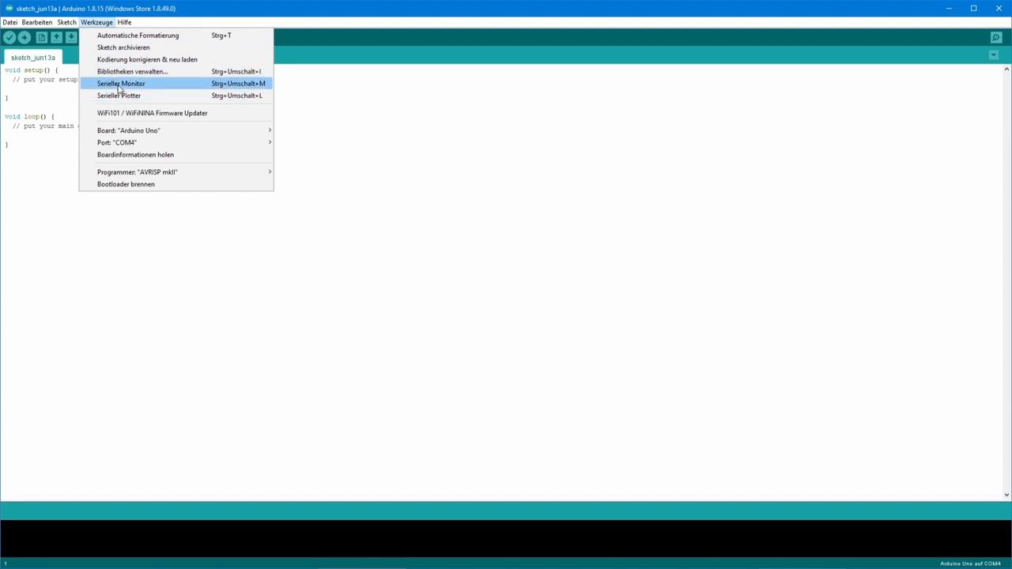
left_click(122, 83)
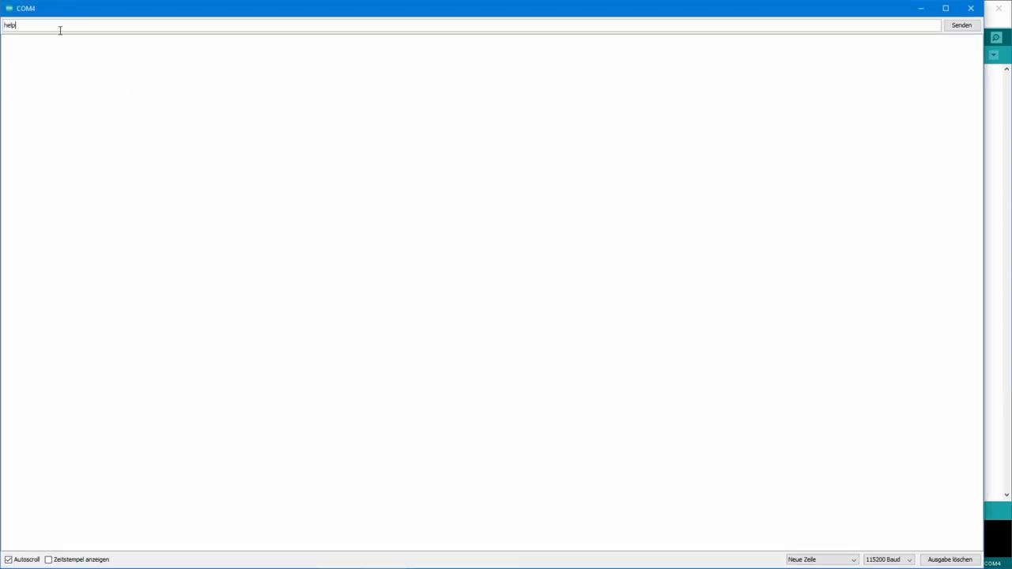
left_click(960, 26)
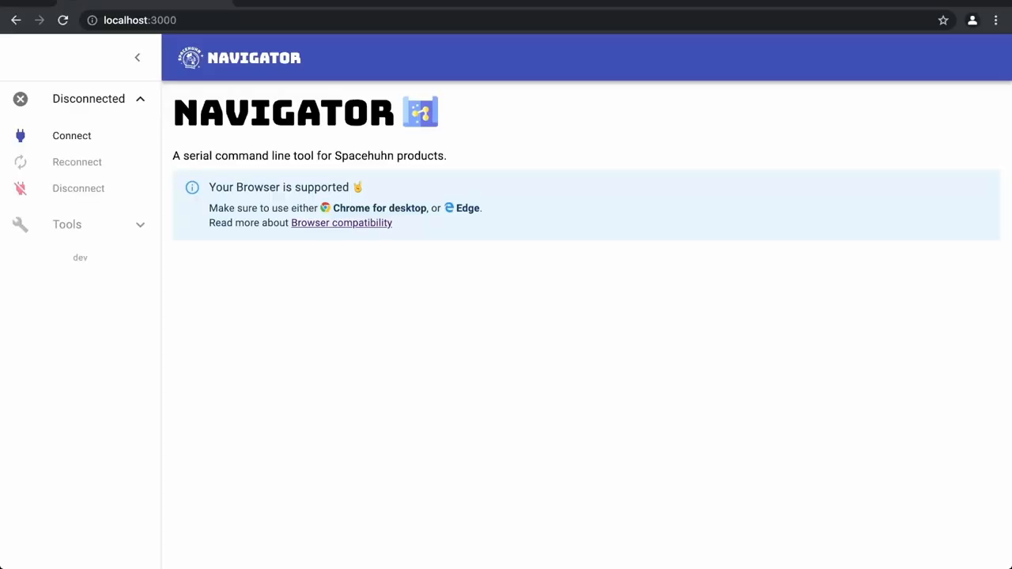
Step: Connect Navigator to the Deauther V3 on its serial port and show the HELP command list
left_click(71, 135)
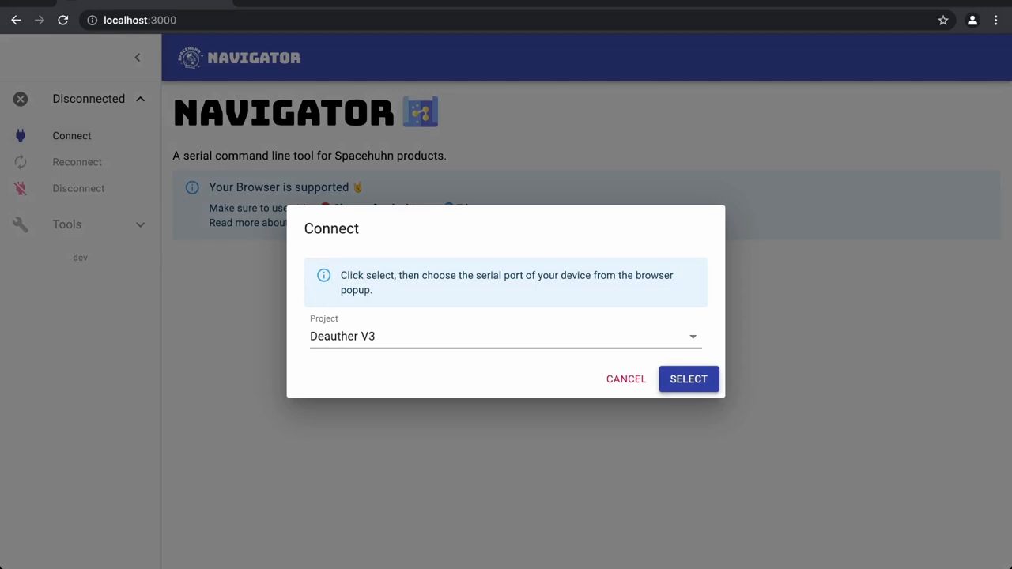
left_click(688, 378)
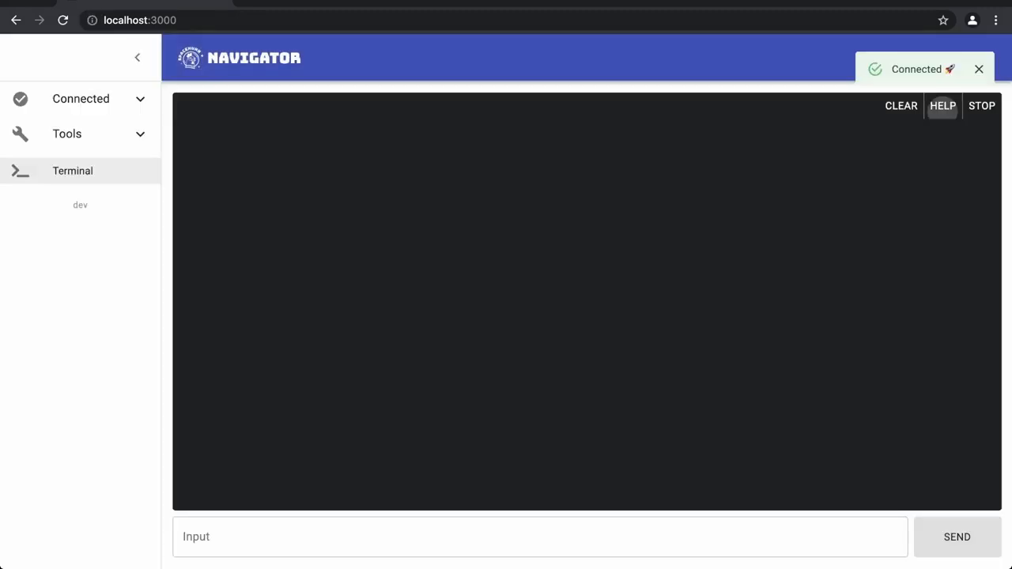
left_click(943, 105)
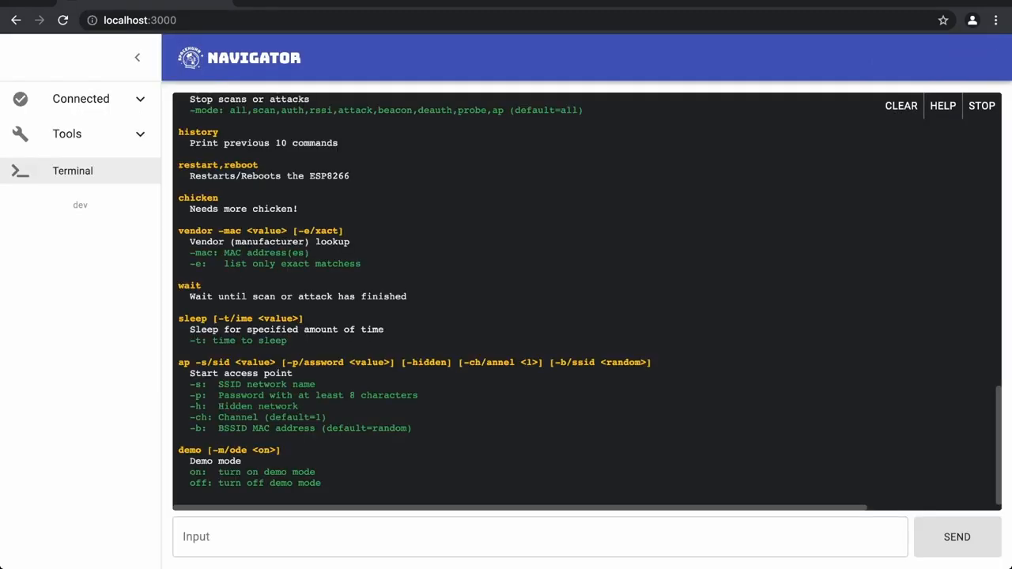